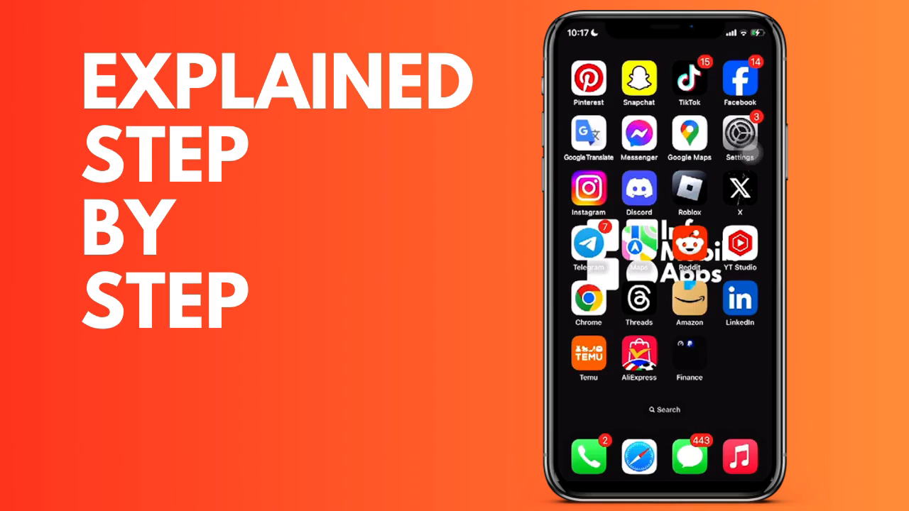
Step: Launch Google Maps and open its 'Search here' screen listing recent searches
left_click(688, 134)
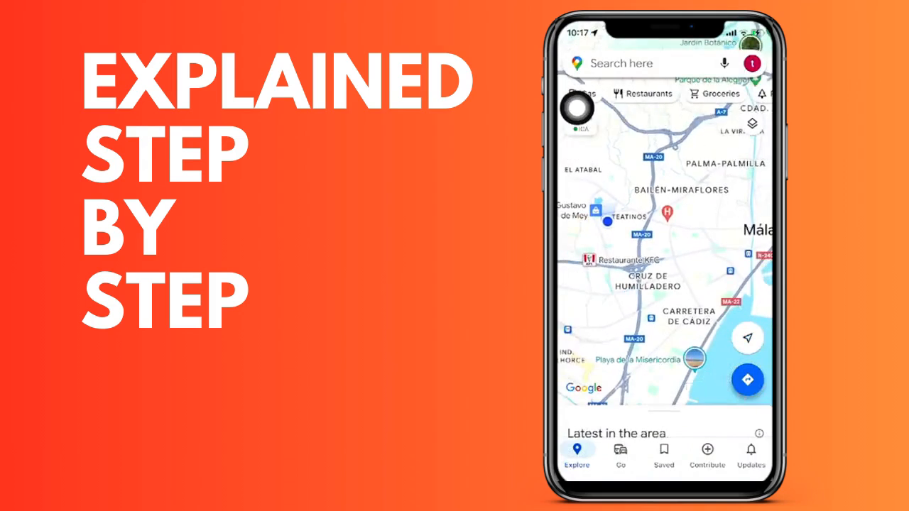
left_click(639, 63)
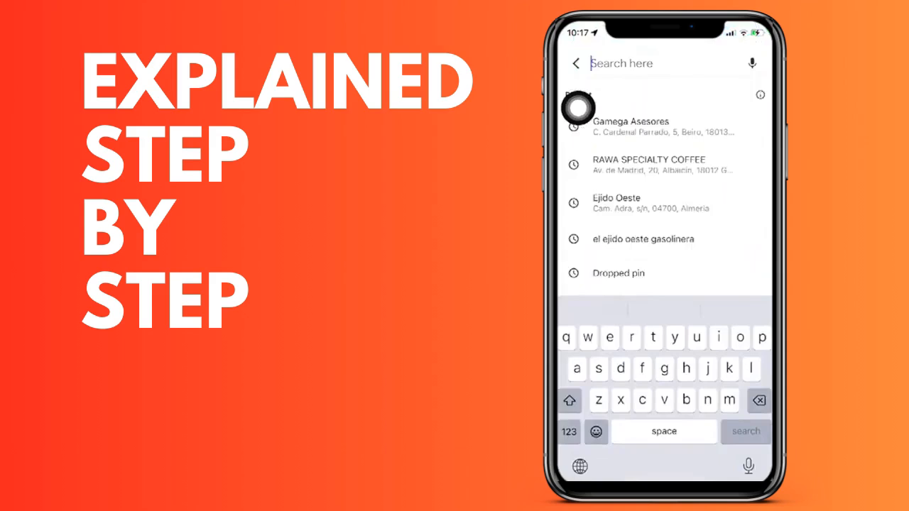